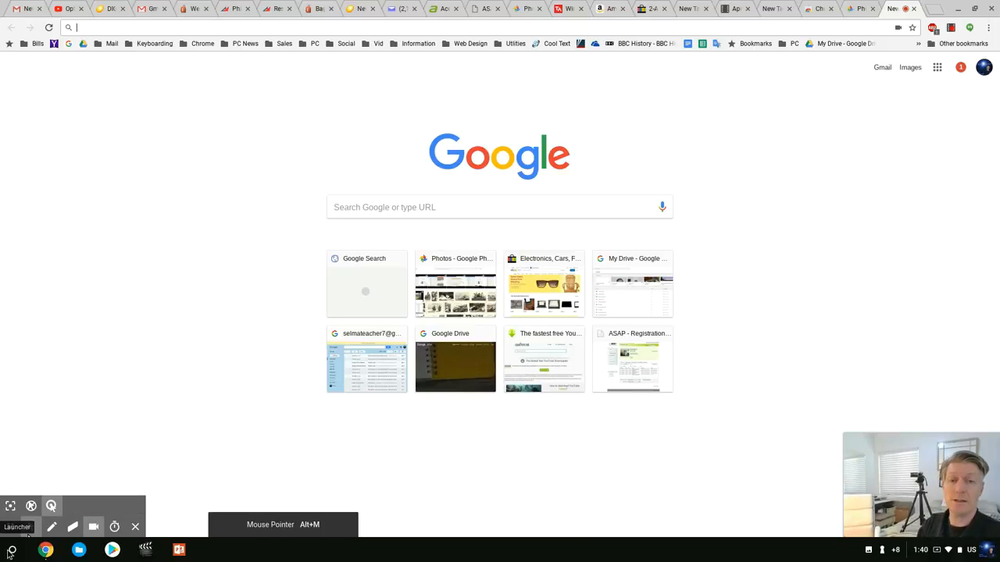
- Launch a Chrome Web Store search for VLC from the Chrome OS app launcher
click(13, 550)
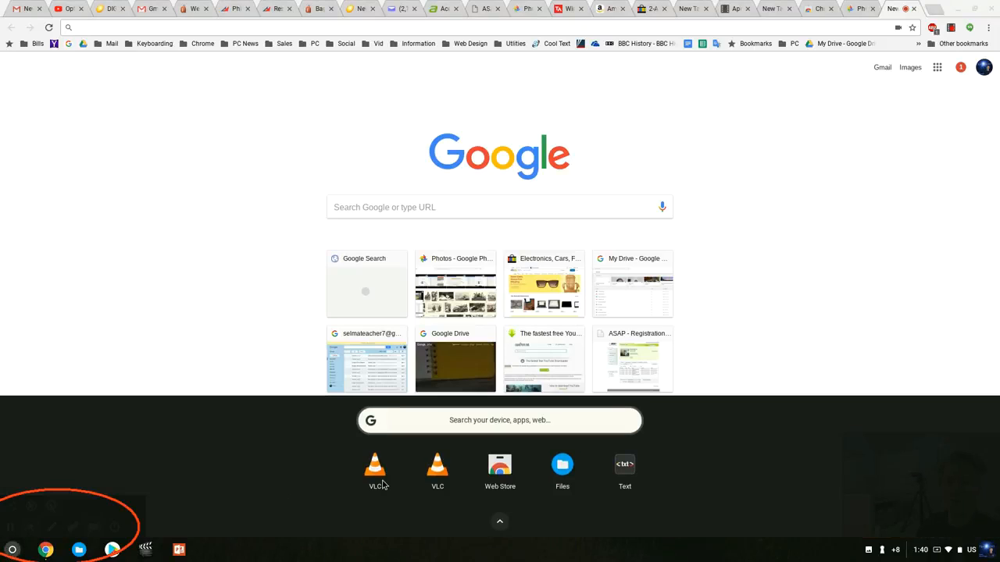
click(499, 469)
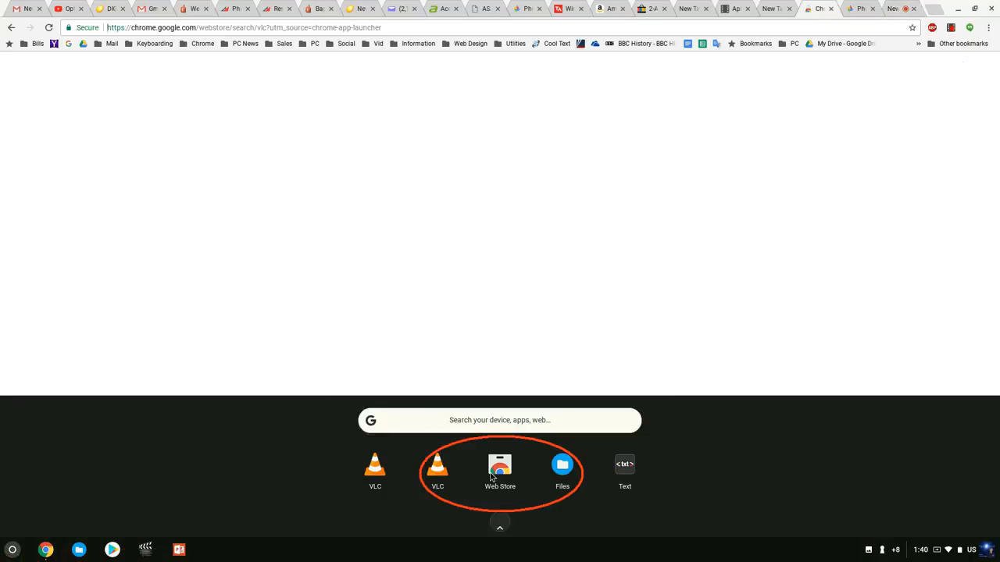
- Dismiss the launcher to reveal VLC results, including VLC by VideoLAN under Apps
click(500, 465)
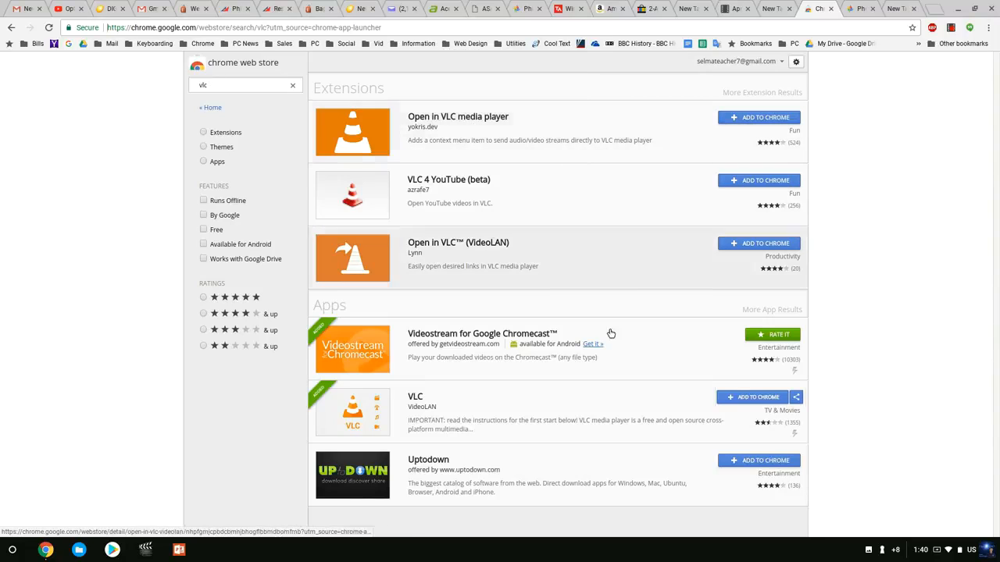
mouse_move(462, 367)
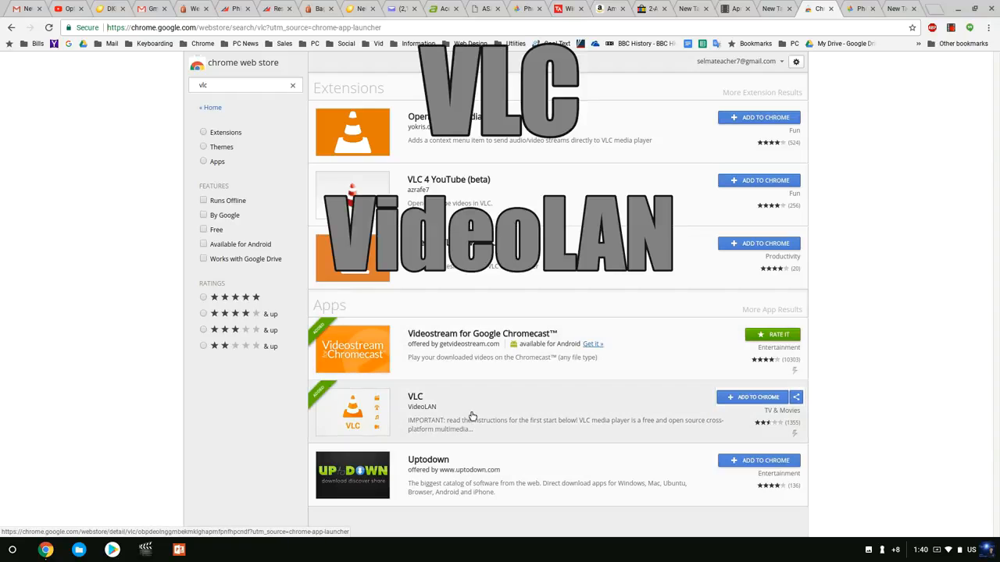
mouse_move(465, 415)
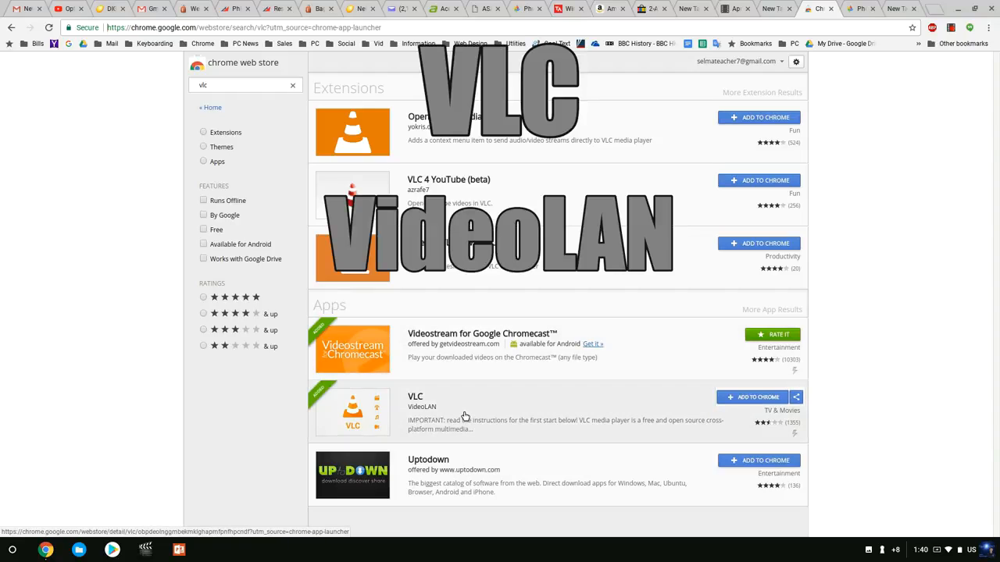